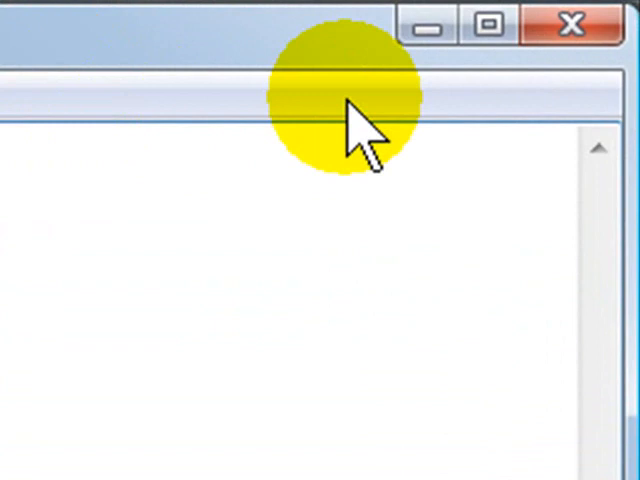
pyautogui.moveTo(365, 185)
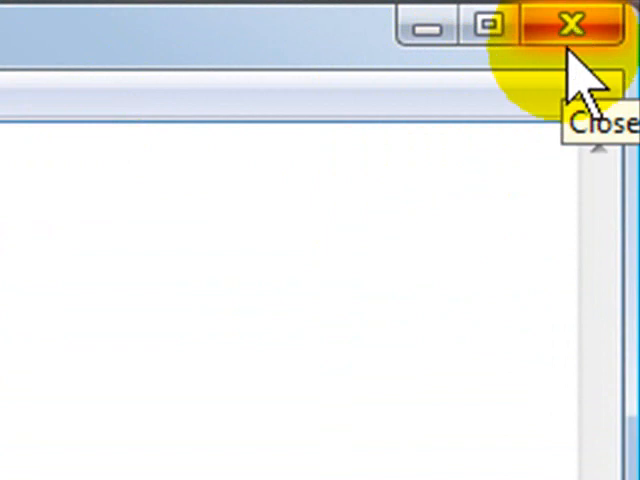
pyautogui.moveTo(468, 175)
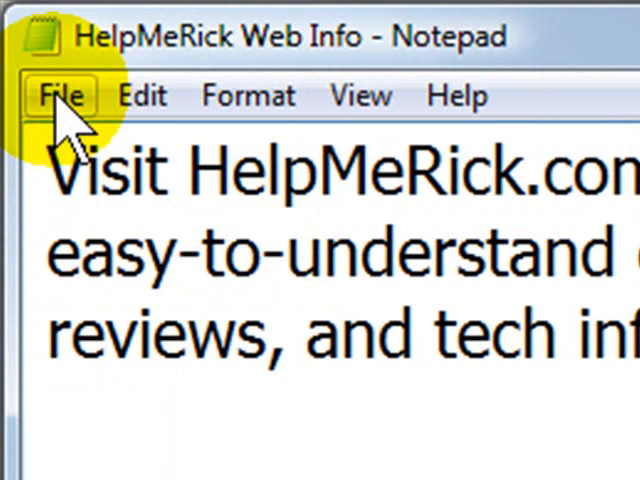
pyautogui.moveTo(70, 60)
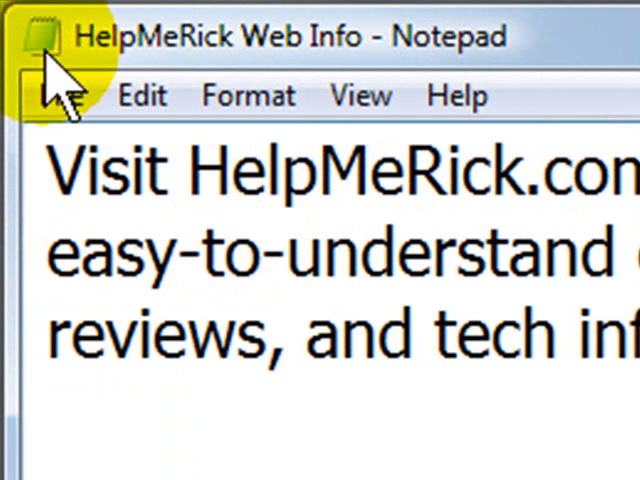
# - Drag the HelpMeRick Web Info window off full screen and reposition it on the desktop
pyautogui.click(42, 35)
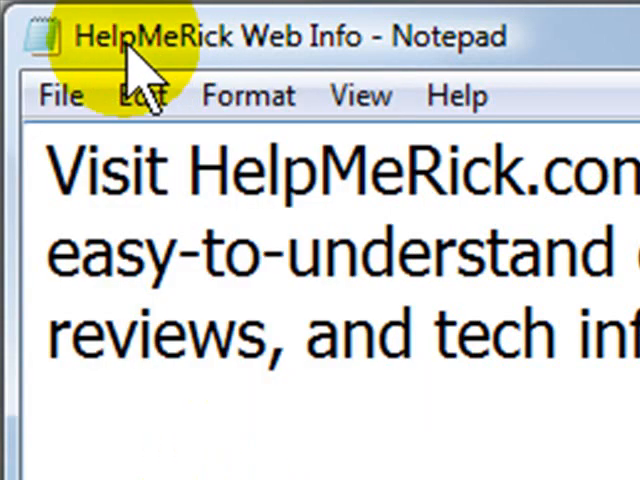
pyautogui.moveTo(290, 95)
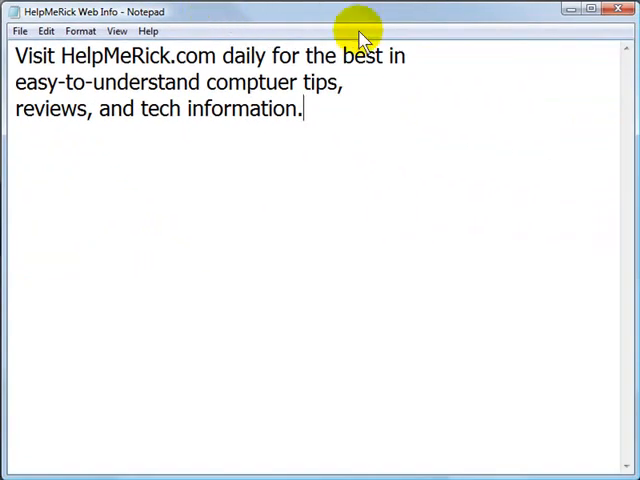
pyautogui.moveTo(405, 15)
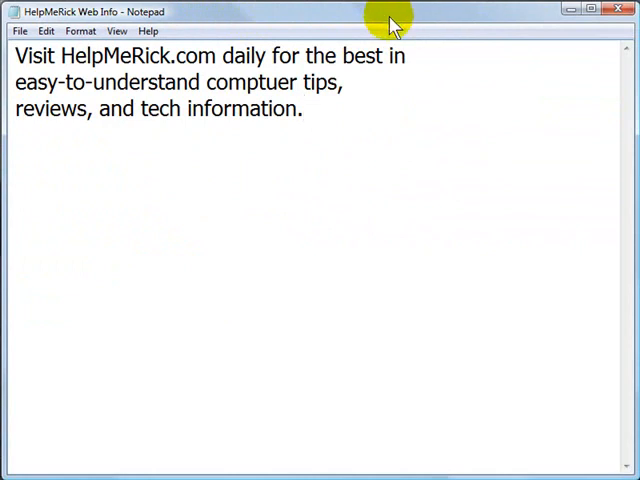
pyautogui.moveTo(358, 22)
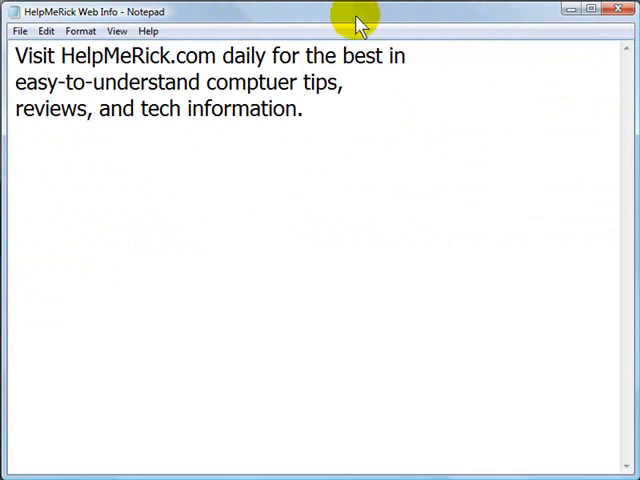
pyautogui.moveTo(268, 47)
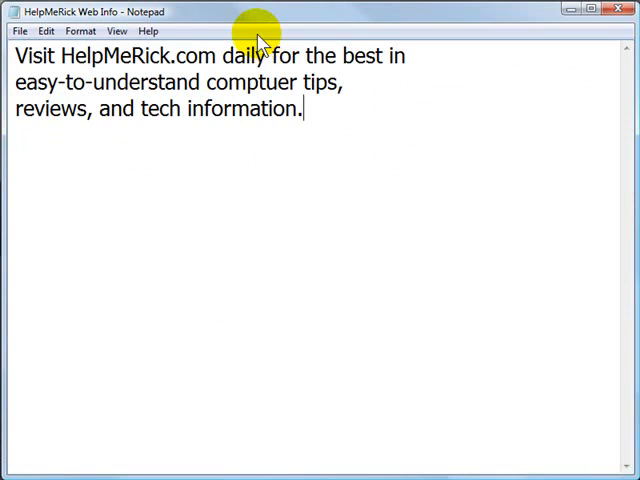
pyautogui.moveTo(260, 20)
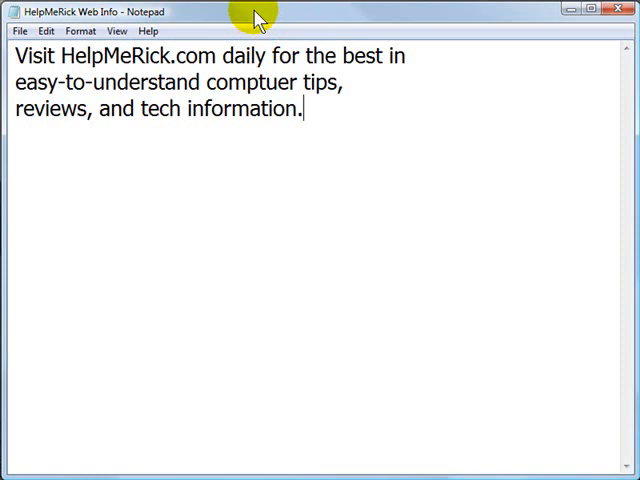
pyautogui.moveTo(232, 18)
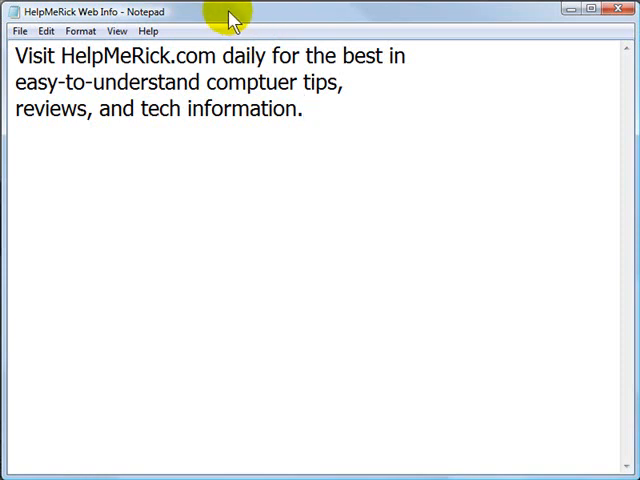
pyautogui.moveTo(293, 16)
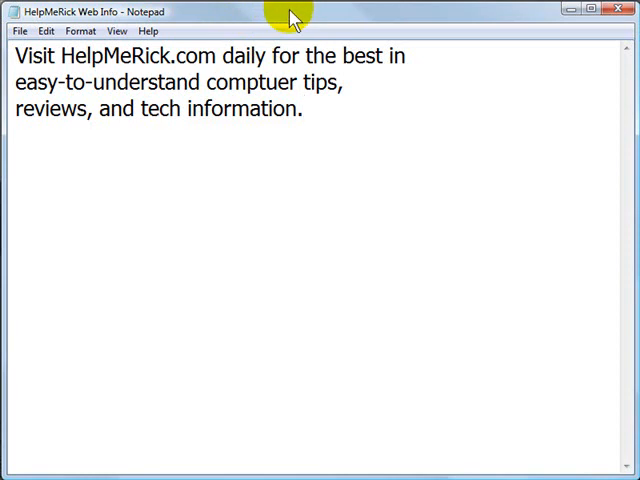
pyautogui.moveTo(290, 11); pyautogui.dragTo(285, 112)
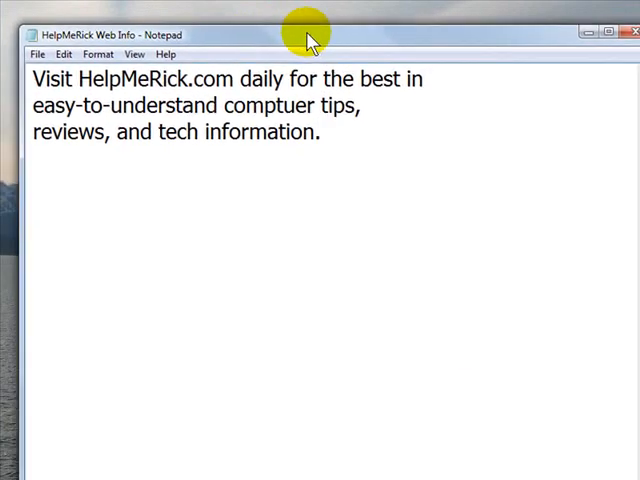
pyautogui.moveTo(310, 35); pyautogui.dragTo(235, 90)
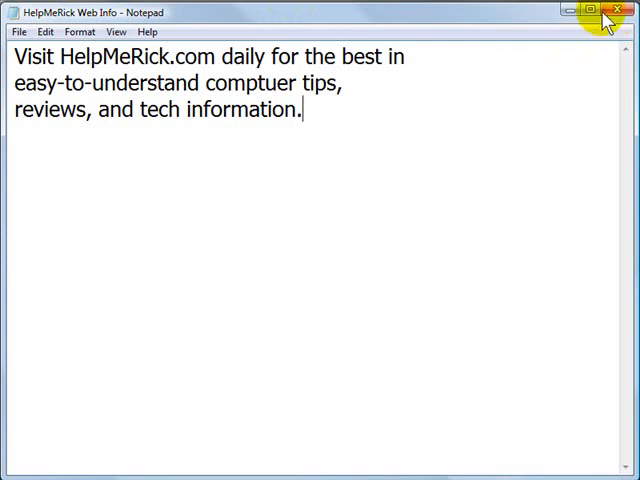
pyautogui.moveTo(325, 25)
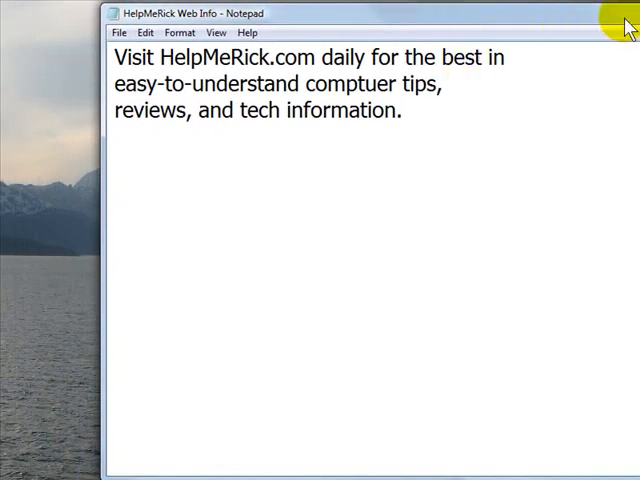
pyautogui.moveTo(452, 17)
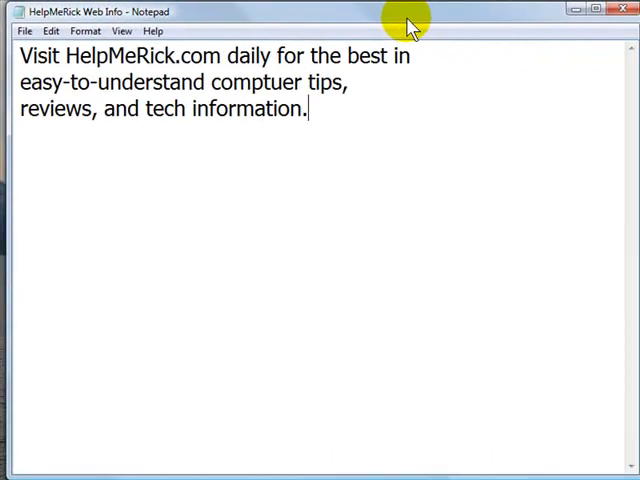
pyautogui.moveTo(468, 130)
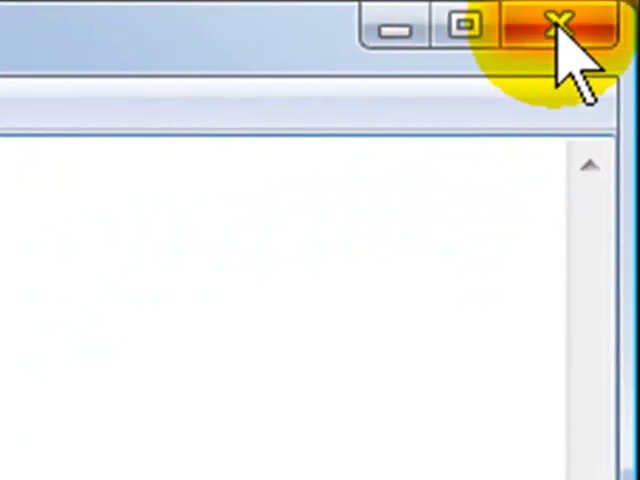
pyautogui.moveTo(462, 30)
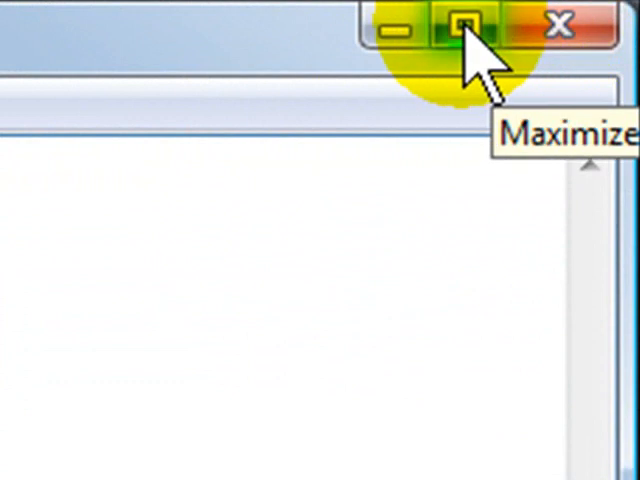
pyautogui.moveTo(485, 50)
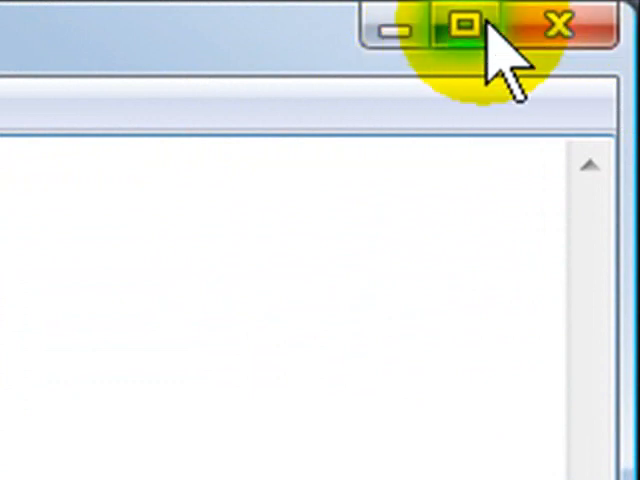
pyautogui.click(463, 22)
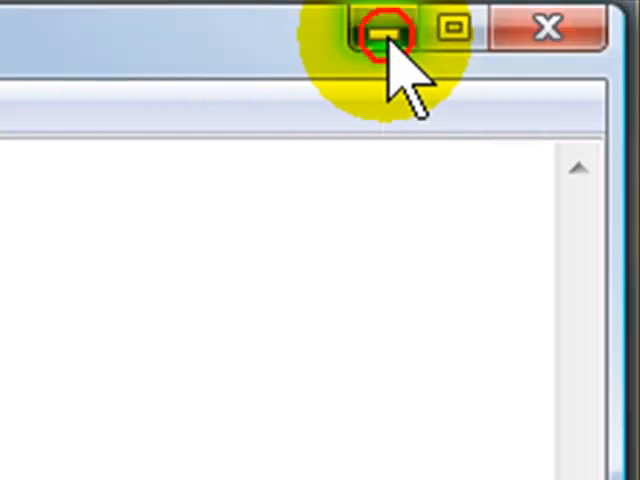
pyautogui.click(380, 28)
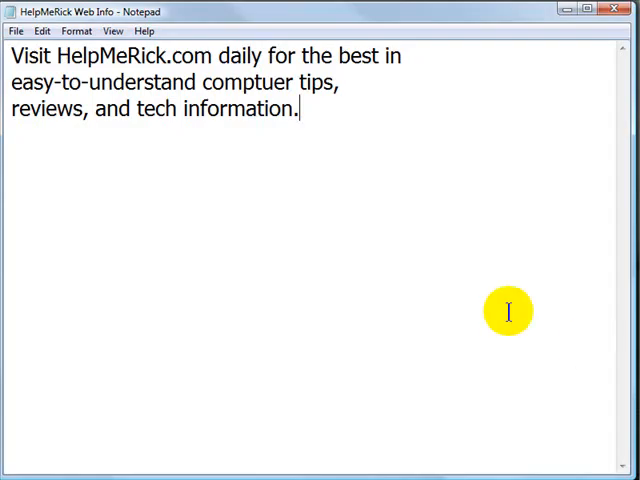
pyautogui.moveTo(332, 214)
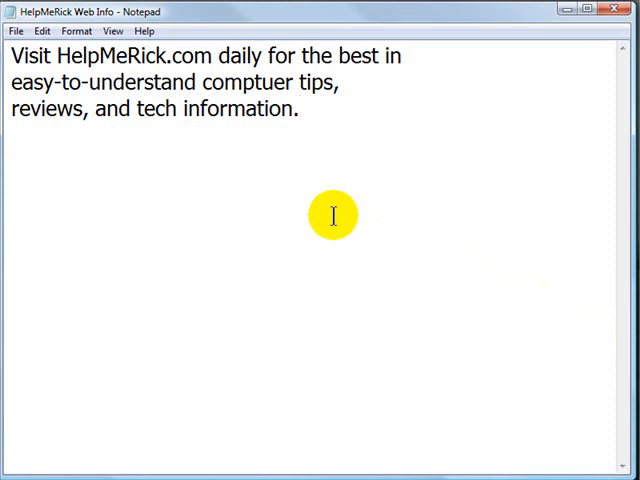
pyautogui.moveTo(610, 20)
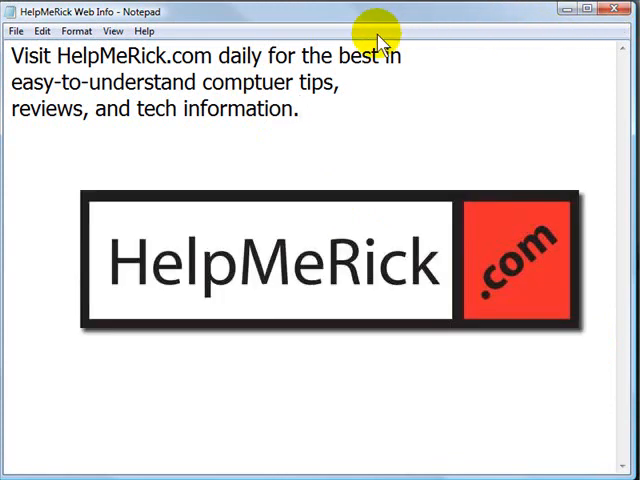
pyautogui.moveTo(367, 36)
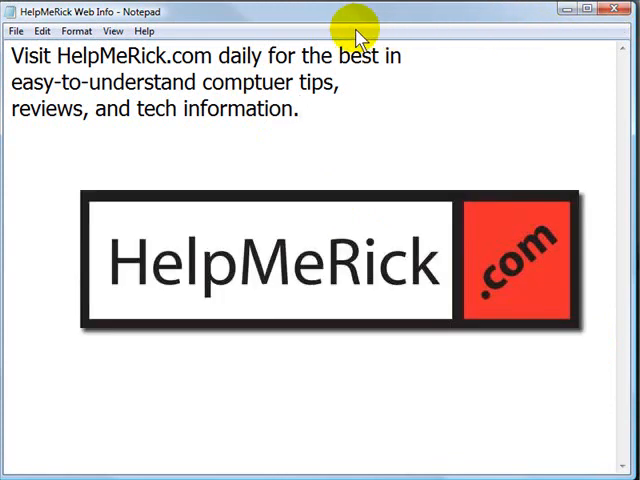